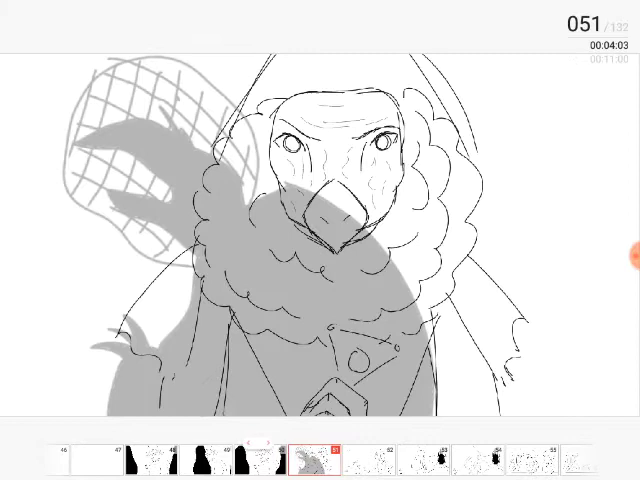
Scrub the timeline from frame 51 through to frame 111 of 132
{"action": "left_click", "coordinate": [330, 455]}
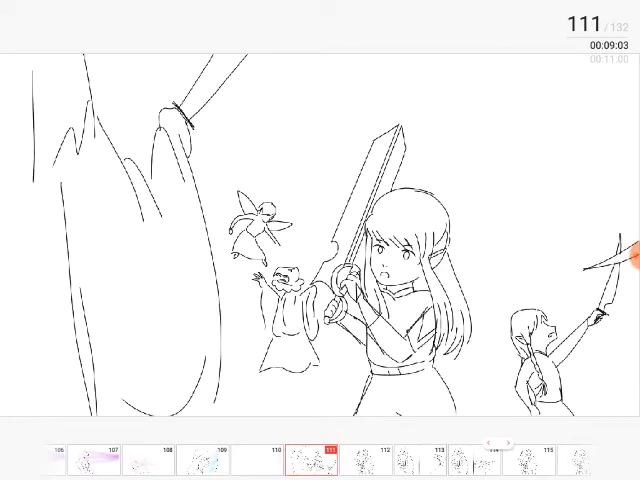
Advance the timeline from frame 111 to frame 124, the braided elf close-up
{"action": "left_click", "coordinate": [326, 453]}
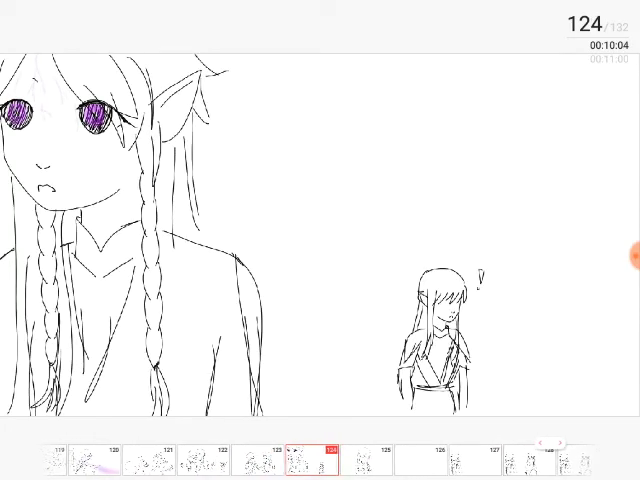
Step forward one frame to frame 125 of 132
{"action": "left_click", "coordinate": [320, 452]}
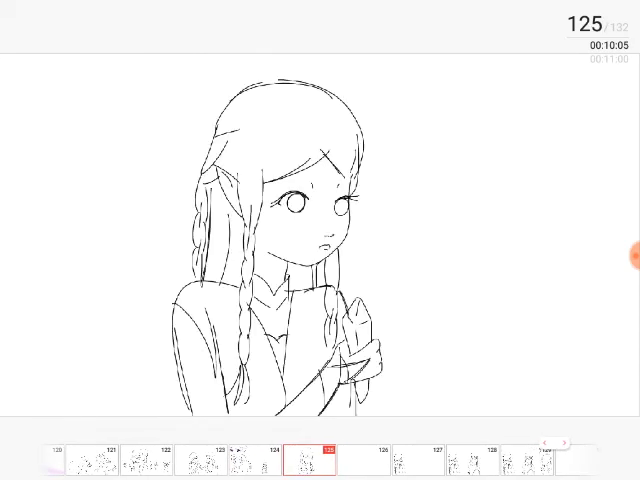